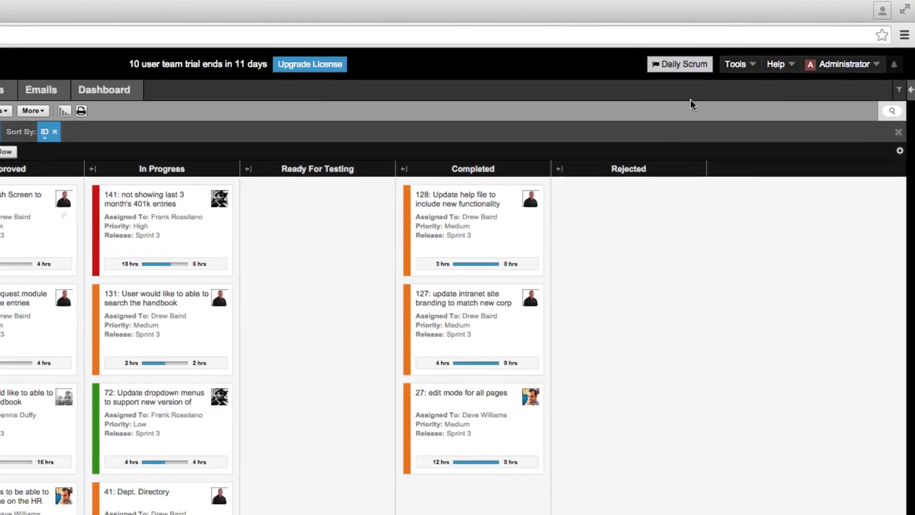
- Show the centralized Priority Types list (Low, Medium, High) in Manage List Types
left_click(733, 64)
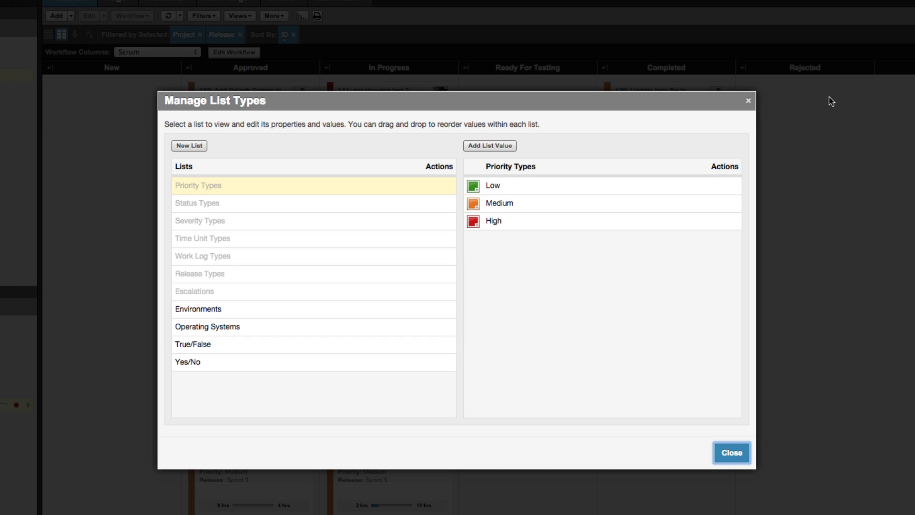
- Review the Status, Severity and Time Unit type lists, returning to Status Types
left_click(196, 202)
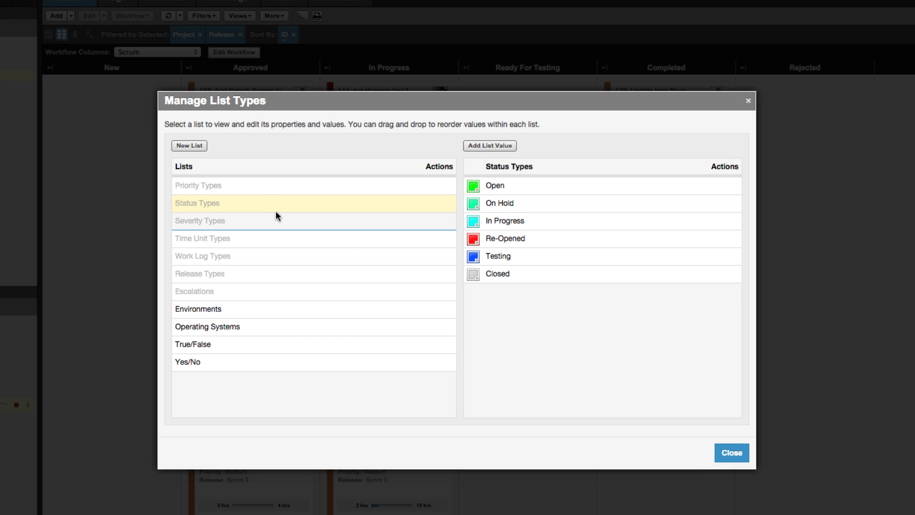
left_click(200, 220)
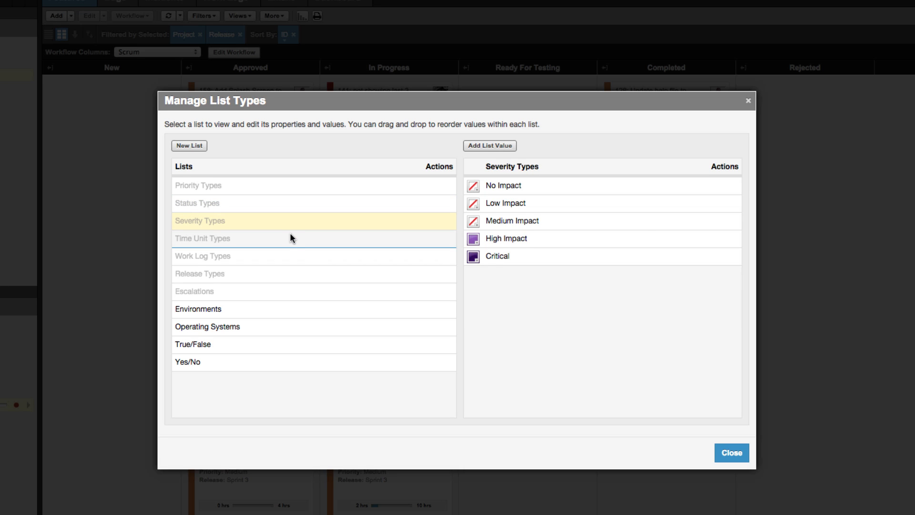
left_click(202, 238)
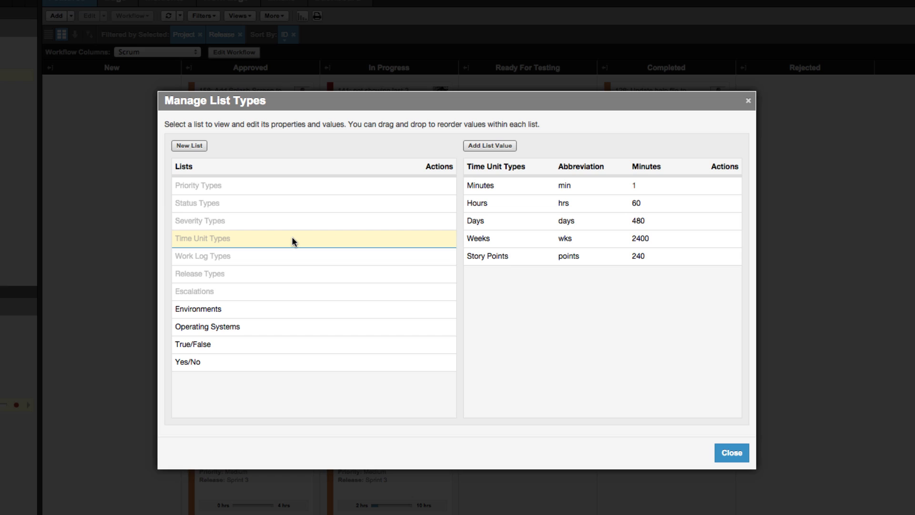
left_click(196, 202)
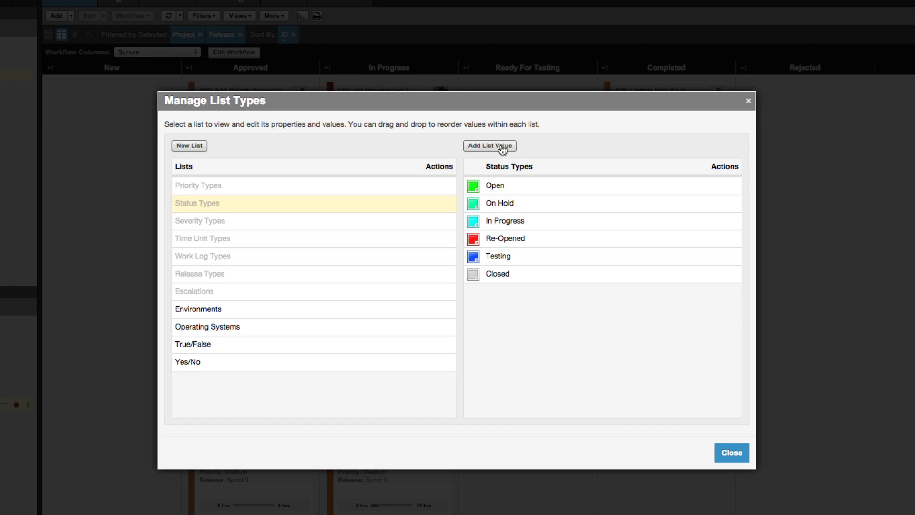
- Add an Accepted value to Status Types, then start a CSV import via Tools > Utilities > Import Data
left_click(488, 145)
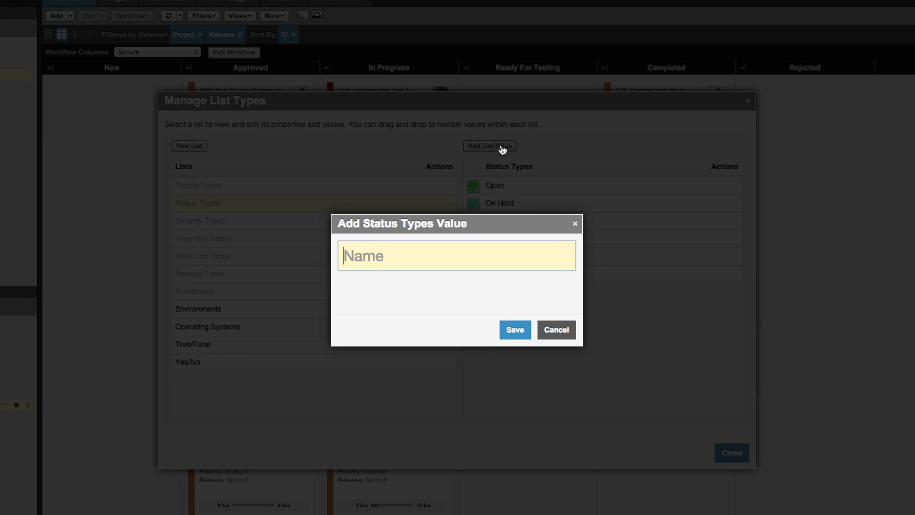
left_click(513, 330)
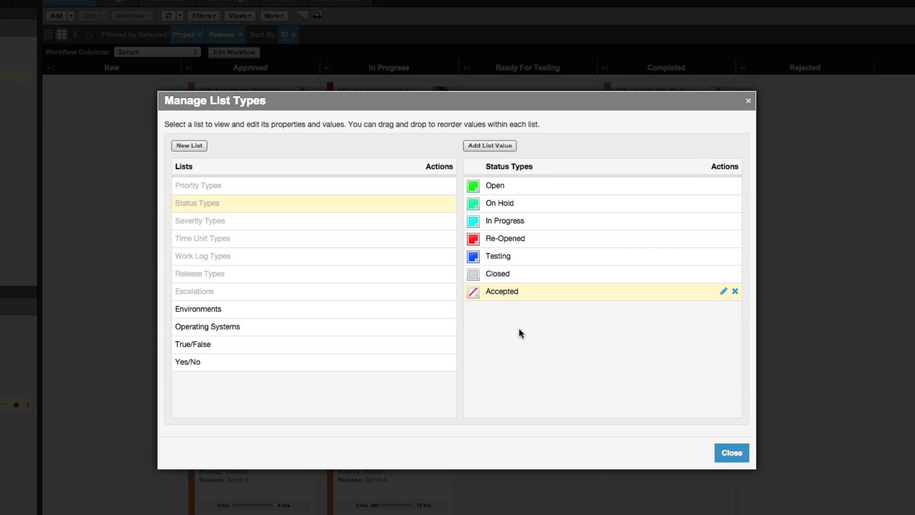
left_click(747, 60)
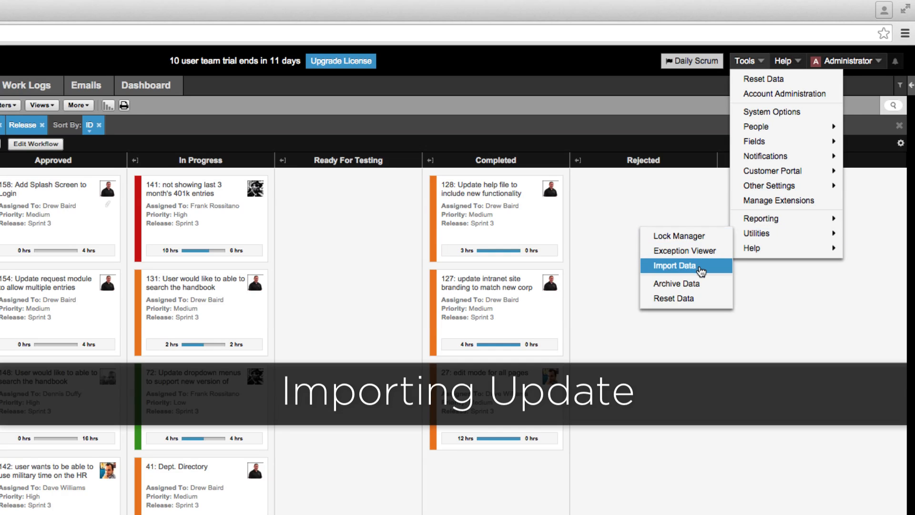
left_click(671, 266)
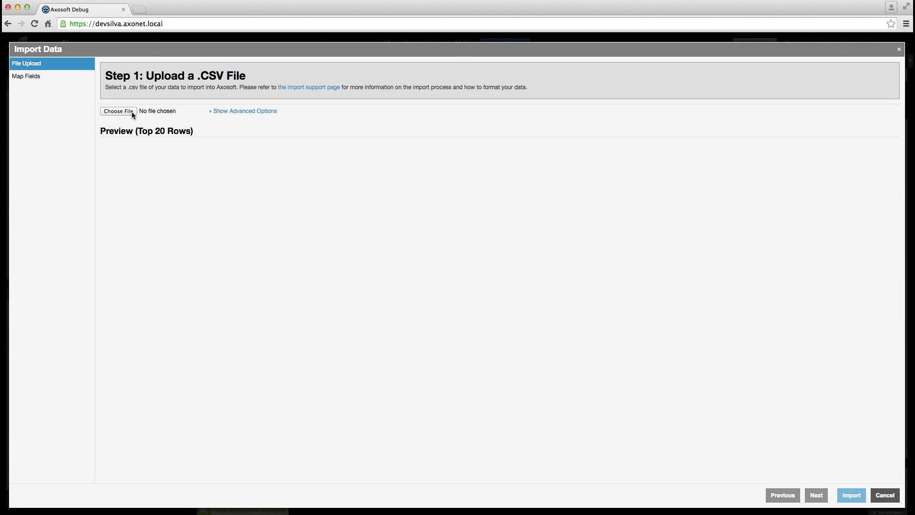
left_click(118, 110)
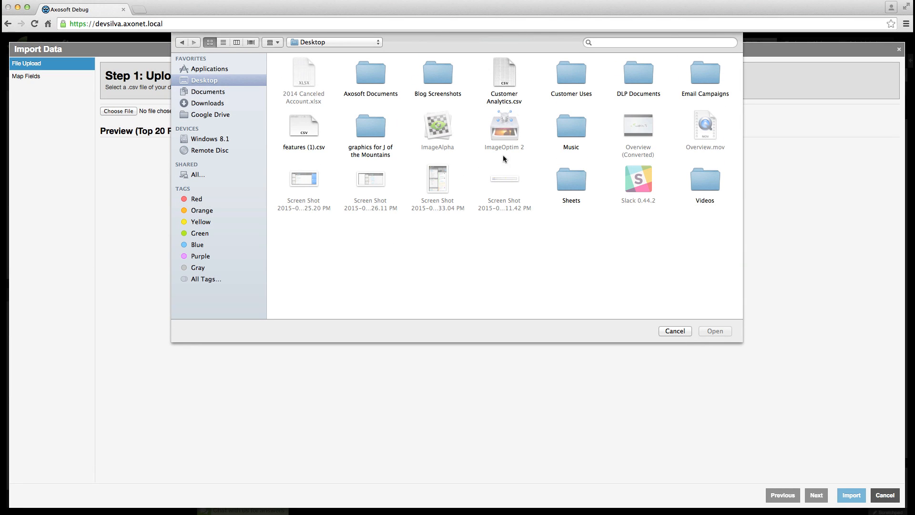
- Load features (1).csv into the importer and name the saved template 'MRO Template'
left_click(303, 125)
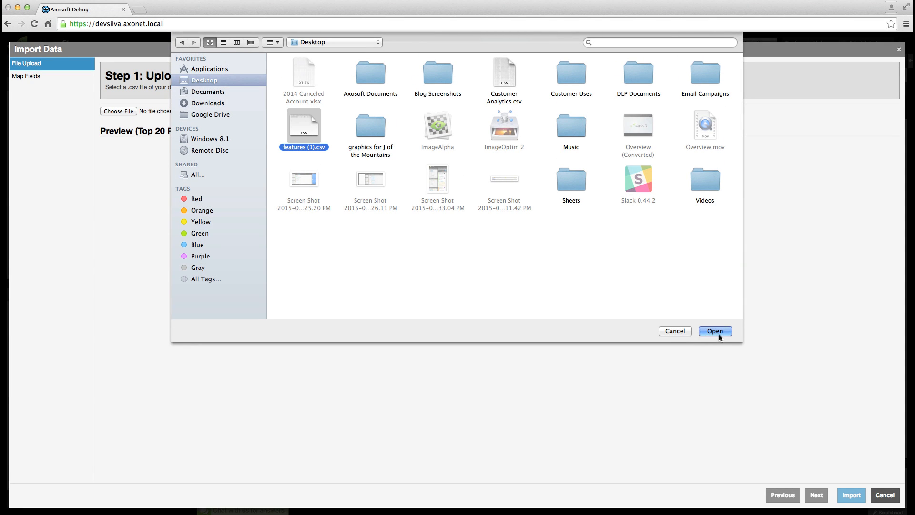
left_click(714, 330)
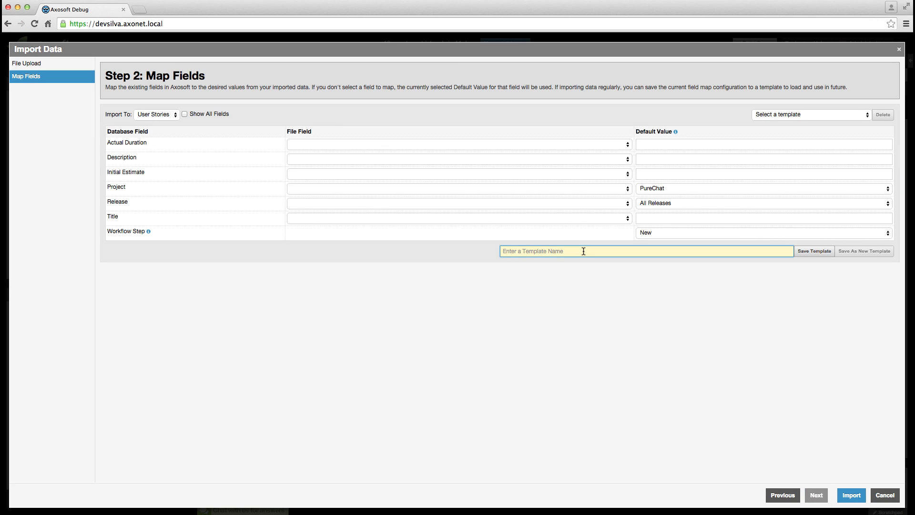
type("MRO Template")
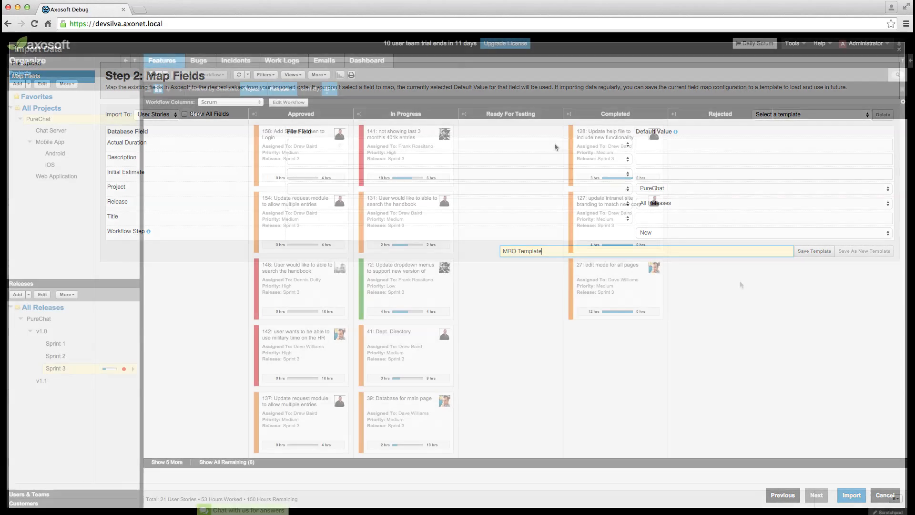
left_click(754, 43)
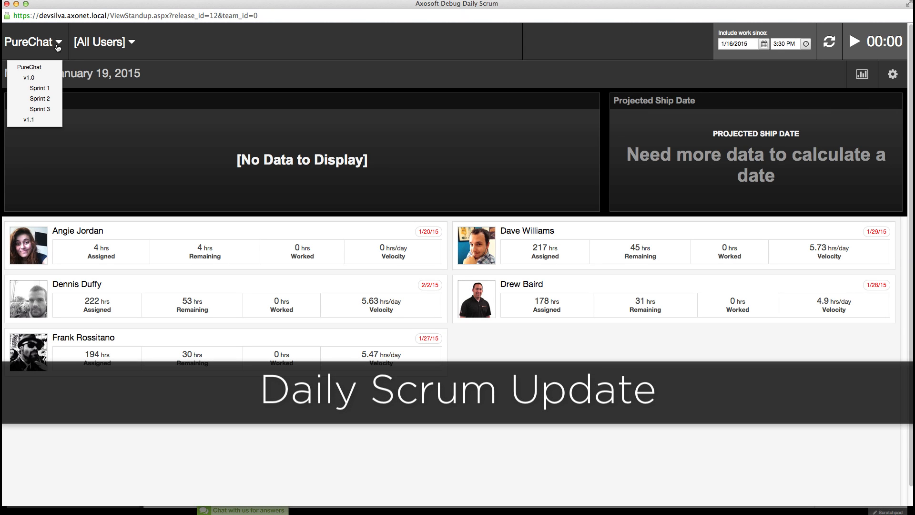
- Filter the PureChat Daily Scrum from All Users down to the Dev team
left_click(103, 41)
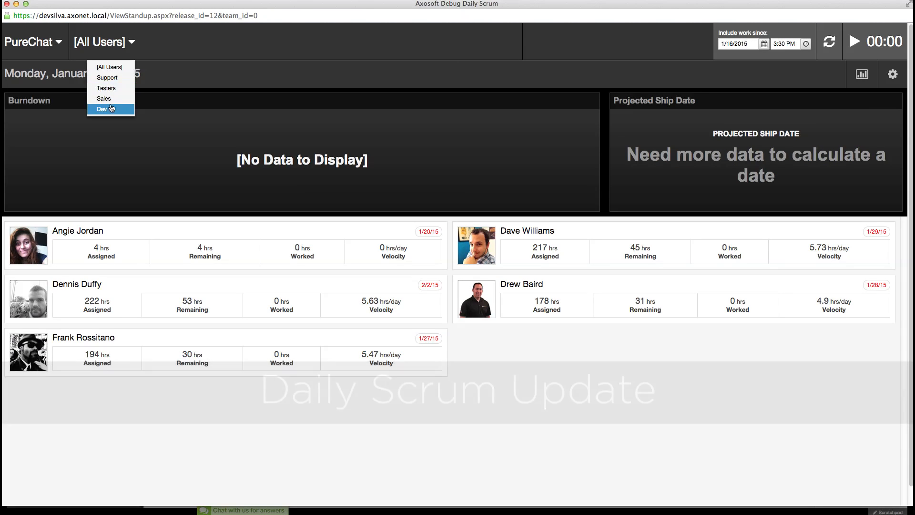
left_click(102, 109)
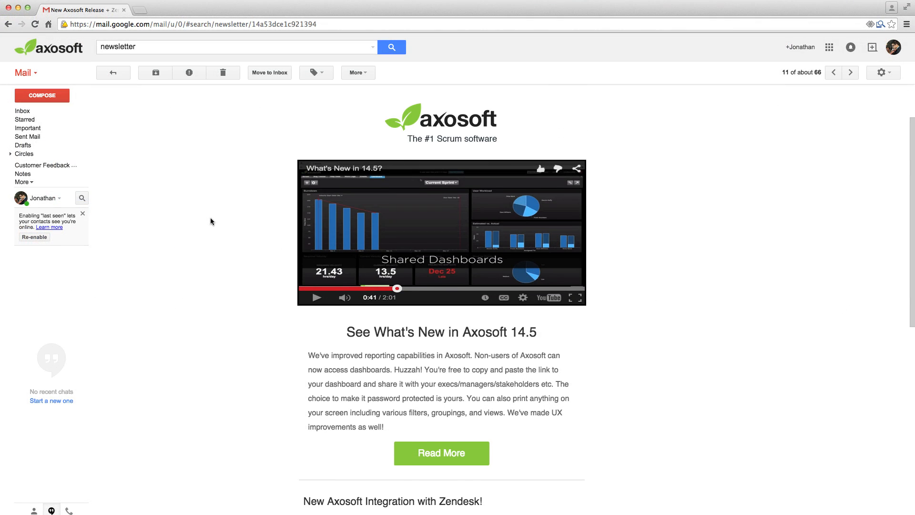
- Follow the newsletter's embedded video to the Axosoft YouTube channel
left_click(441, 231)
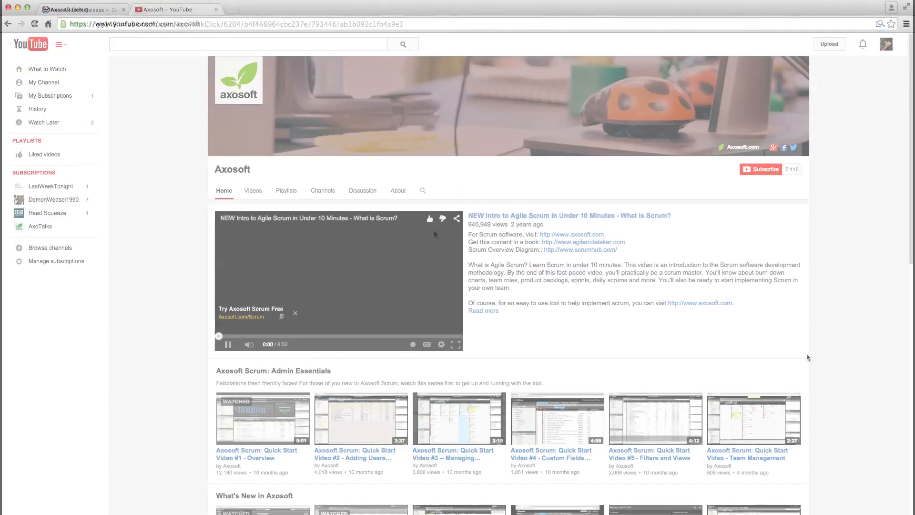